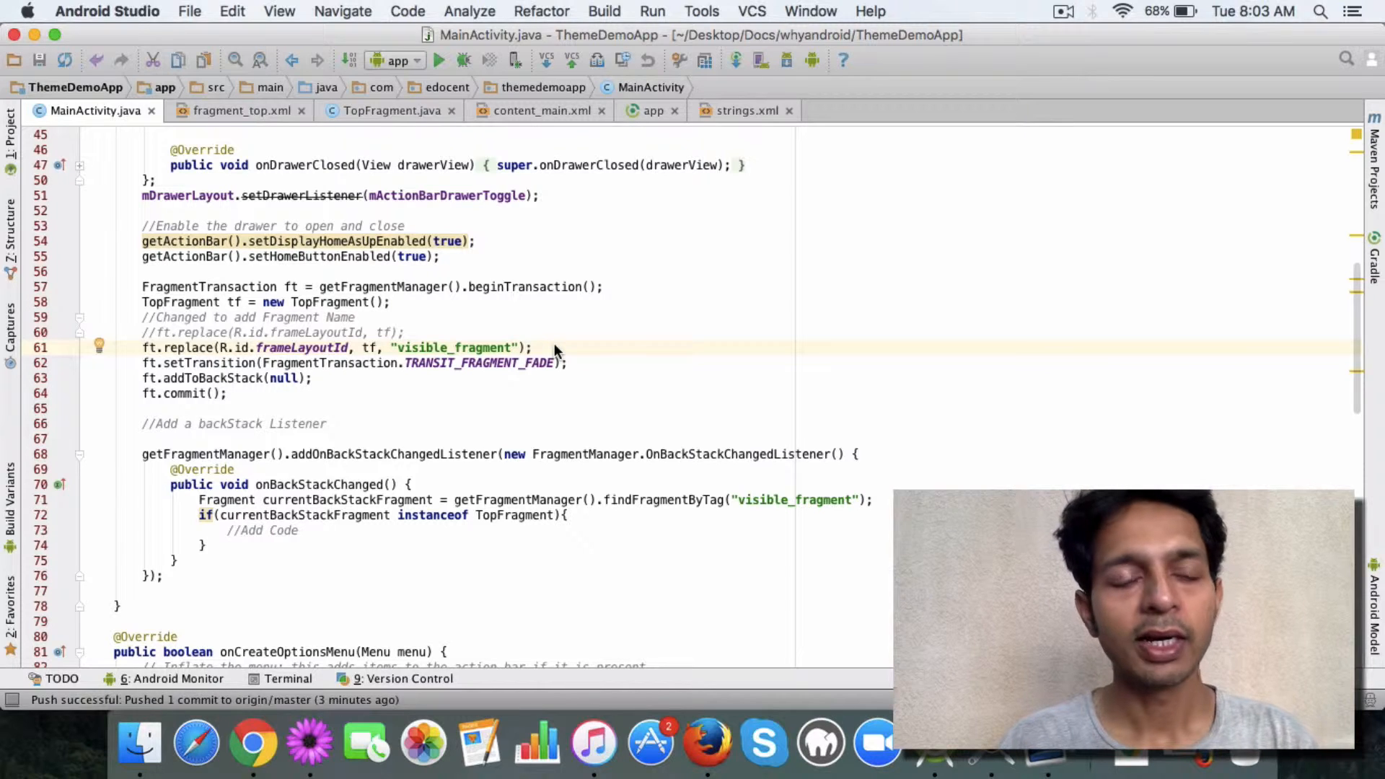
mouse_move(466, 358)
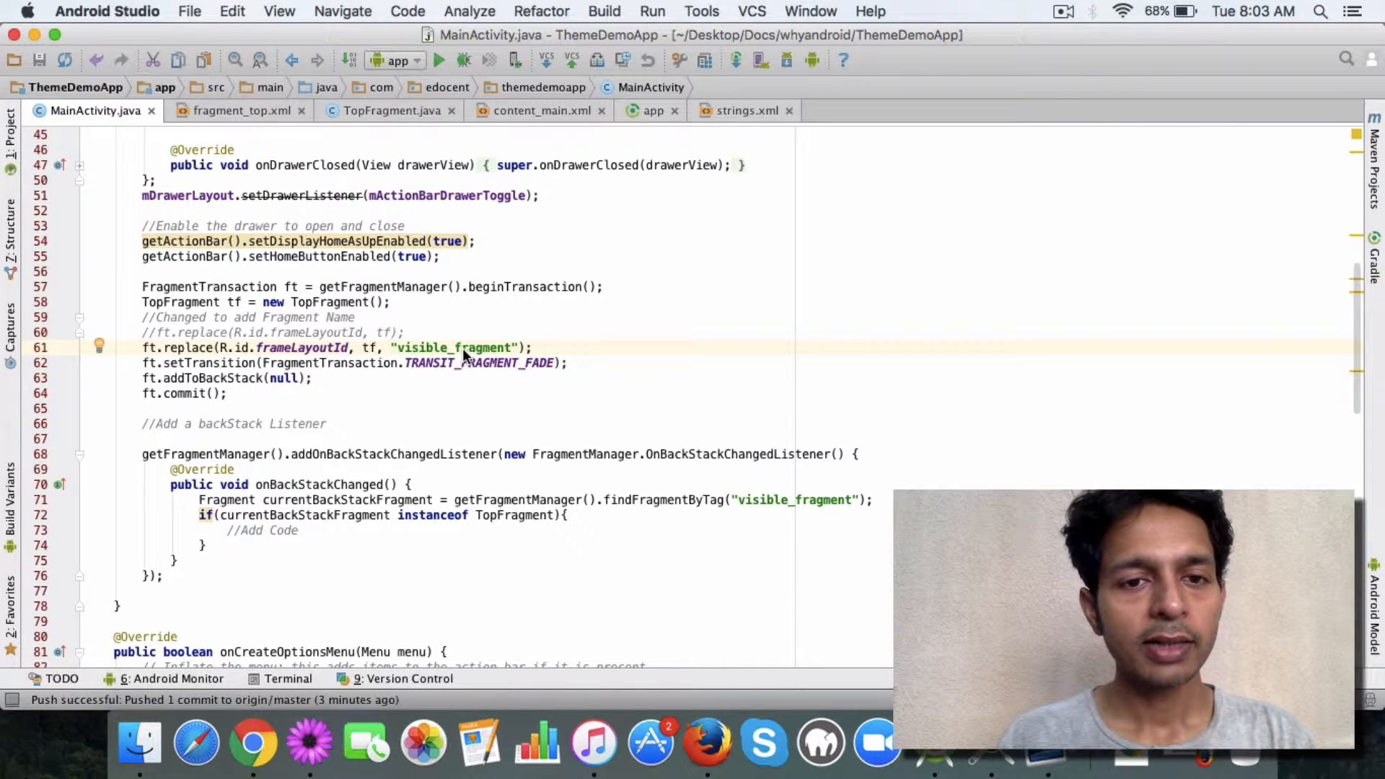
double_click(453, 347)
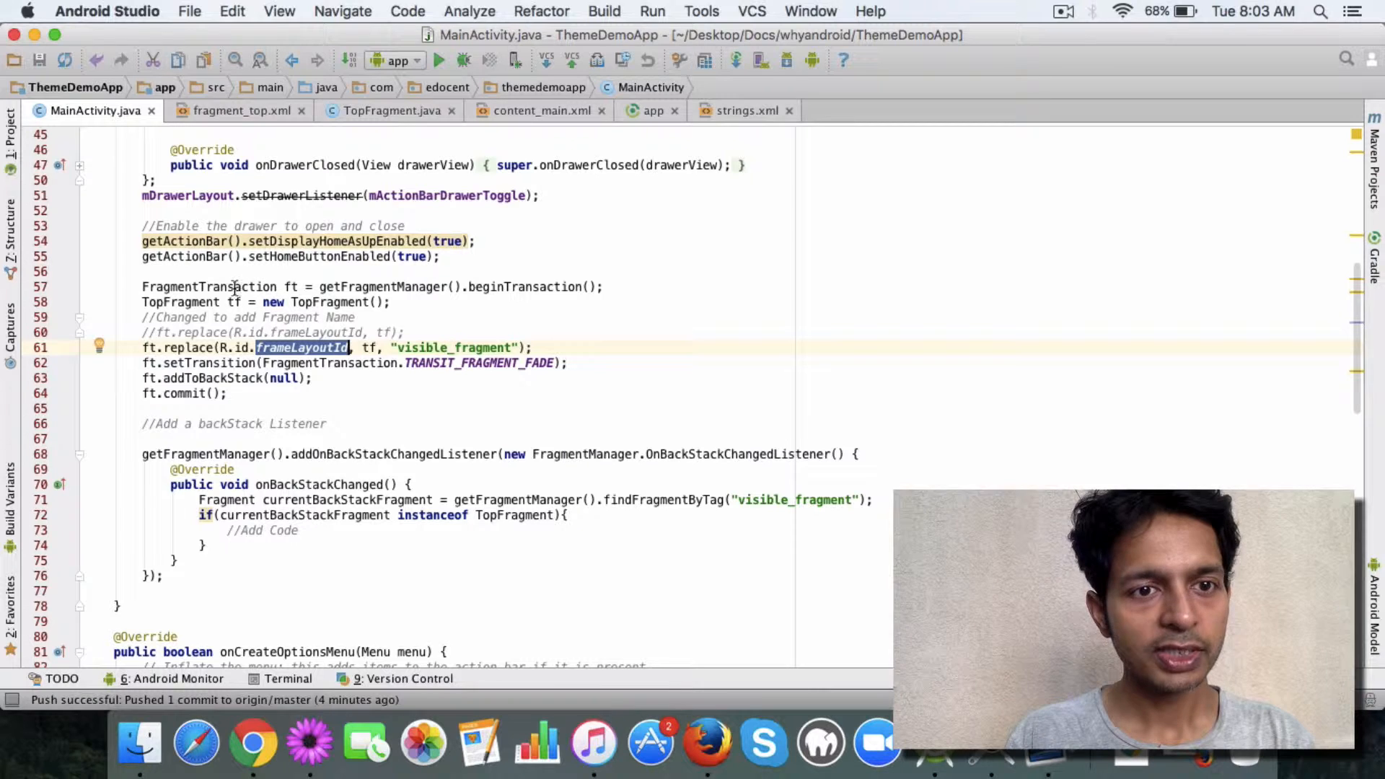
double_click(181, 302)
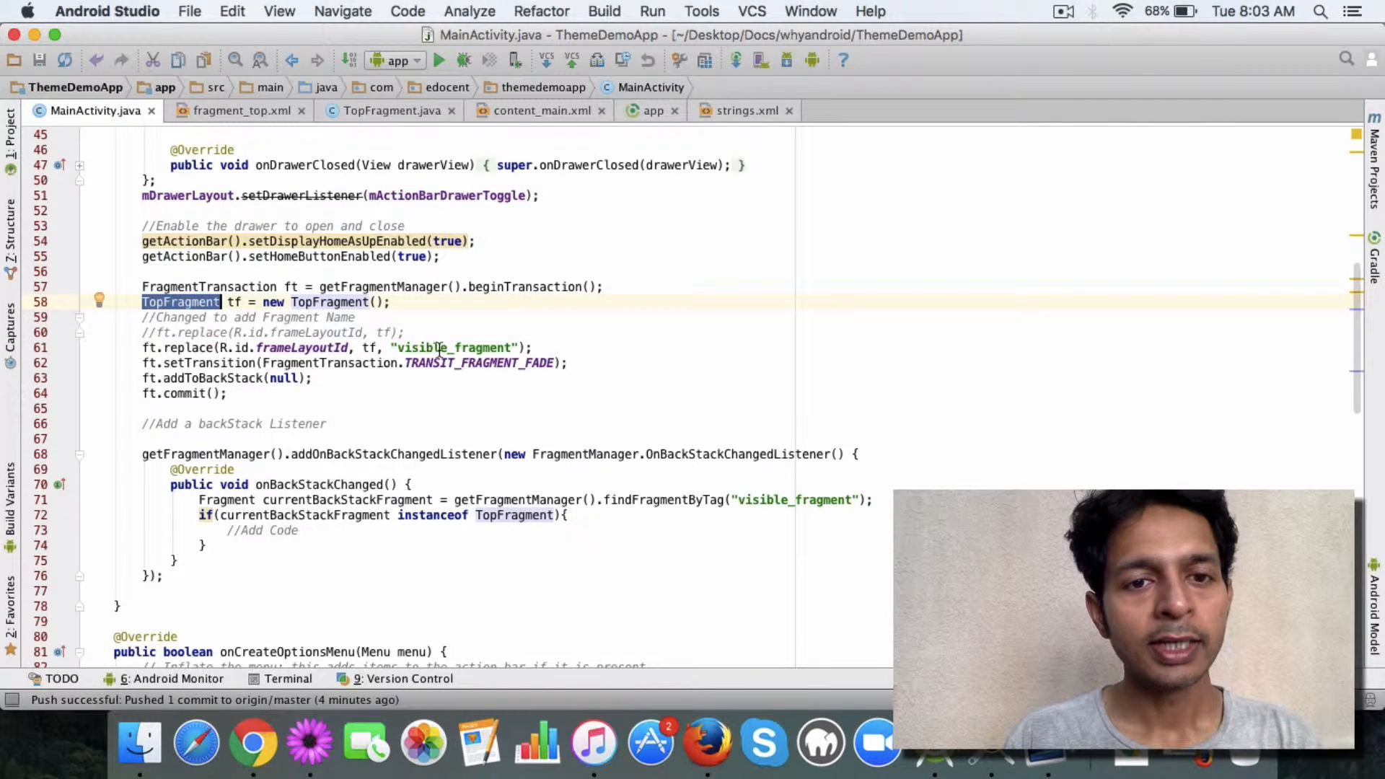
double_click(453, 346)
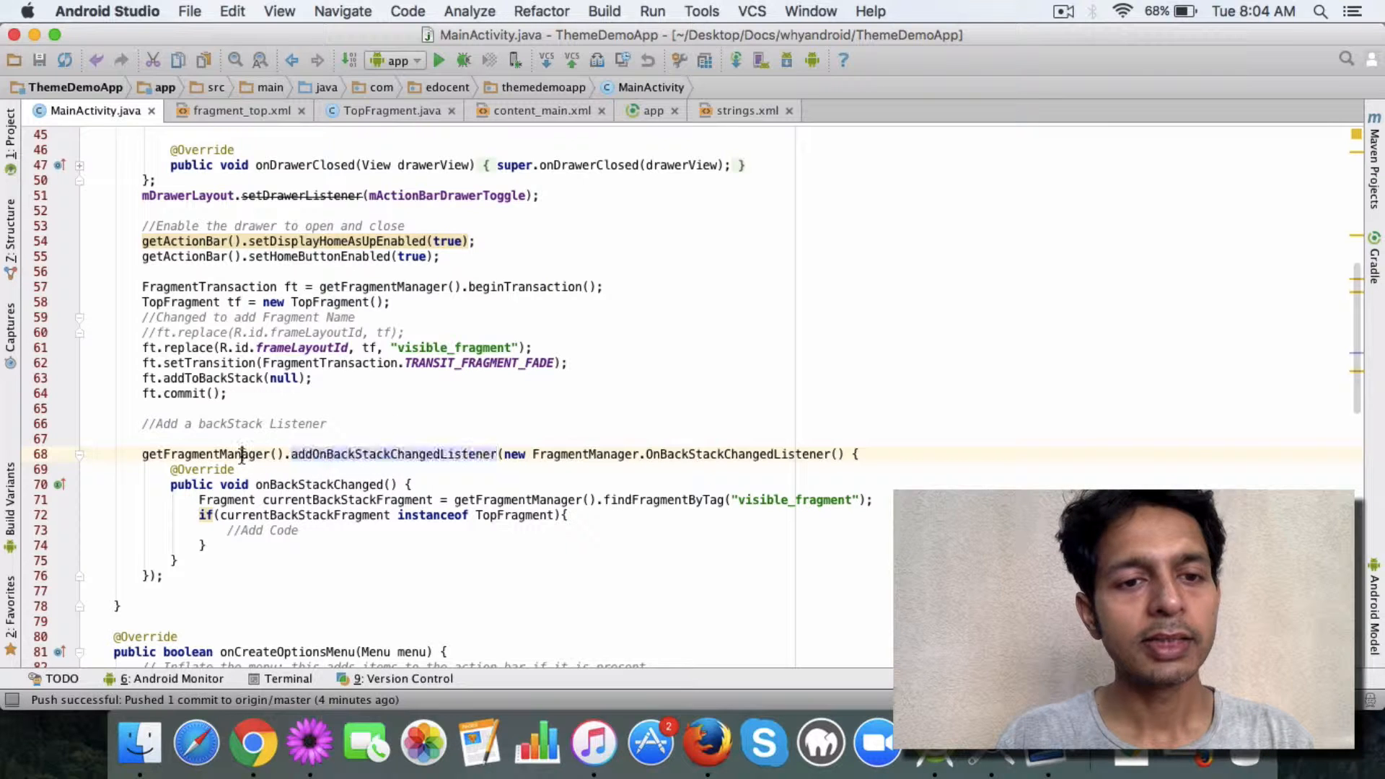
double_click(393, 454)
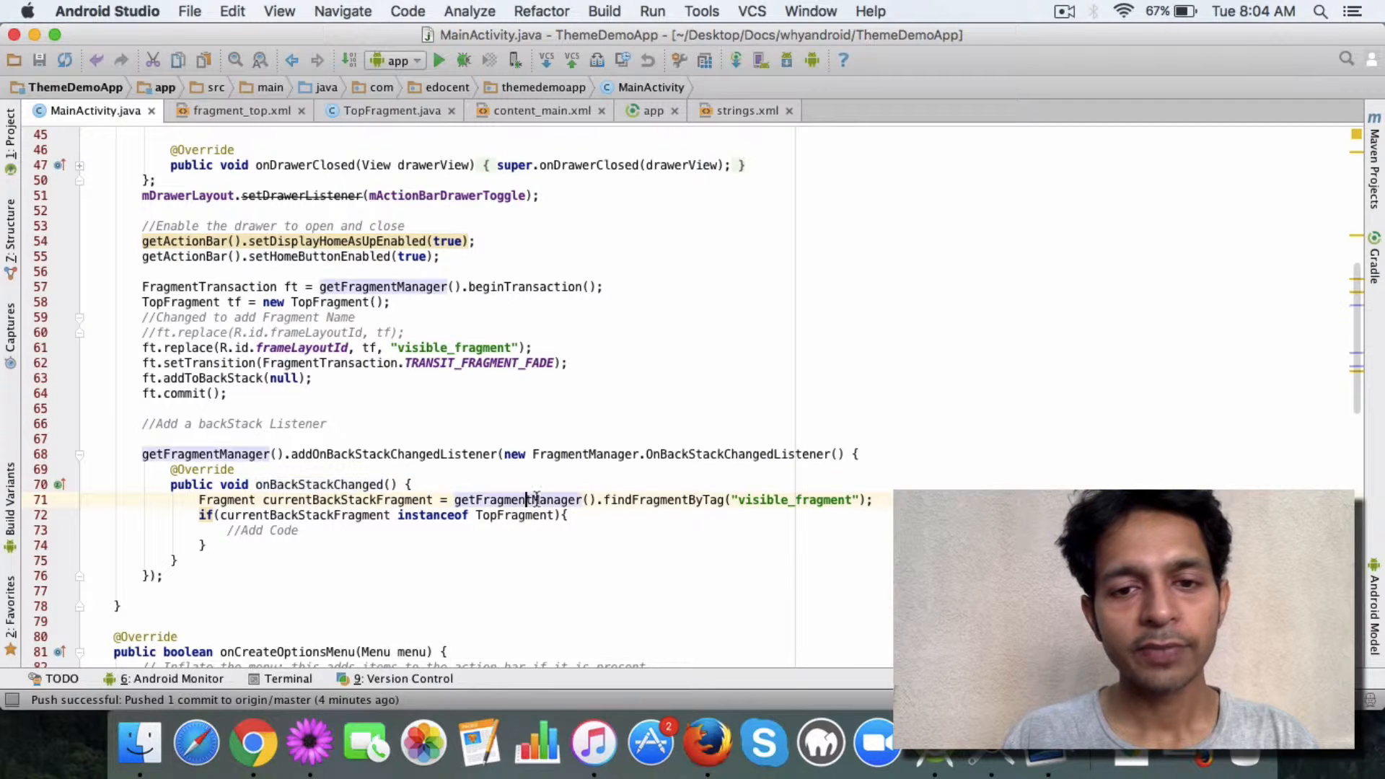
double_click(662, 500)
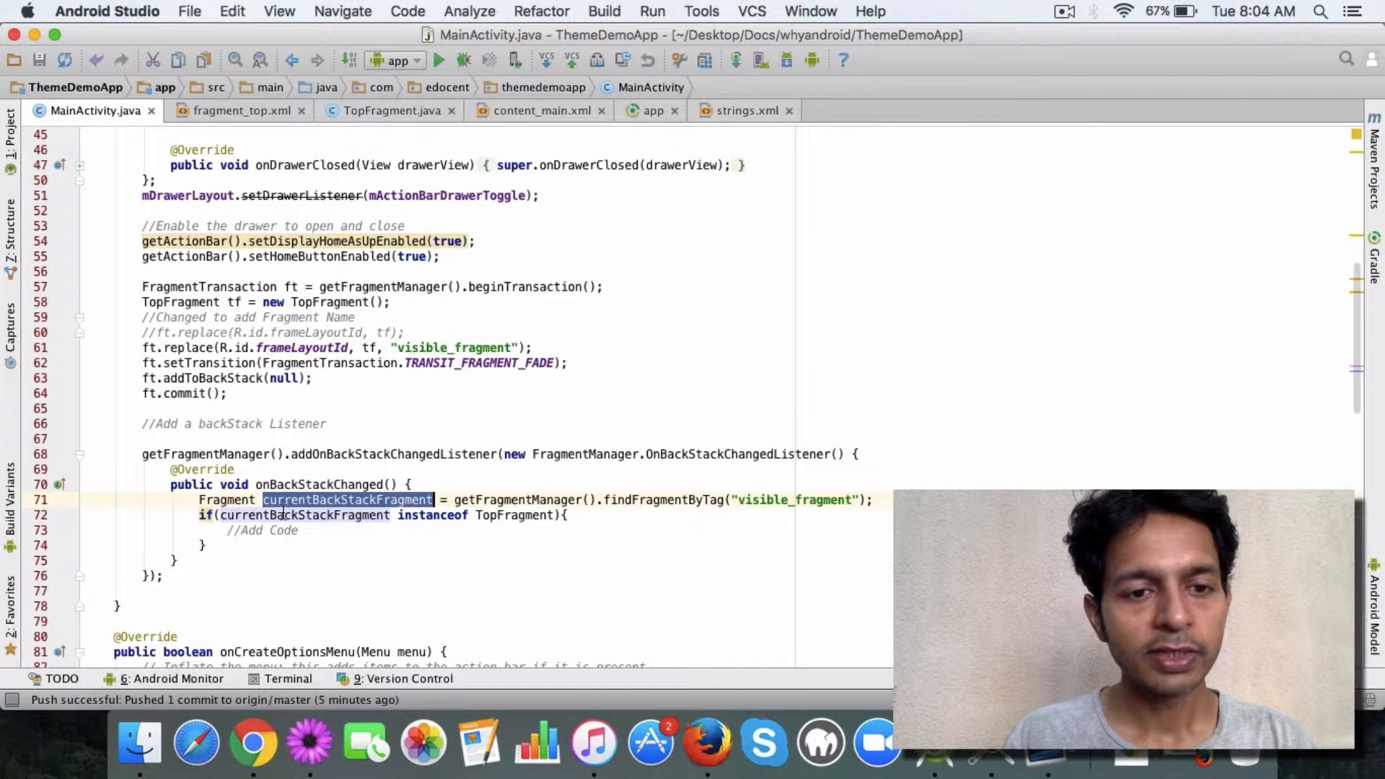
double_click(516, 515)
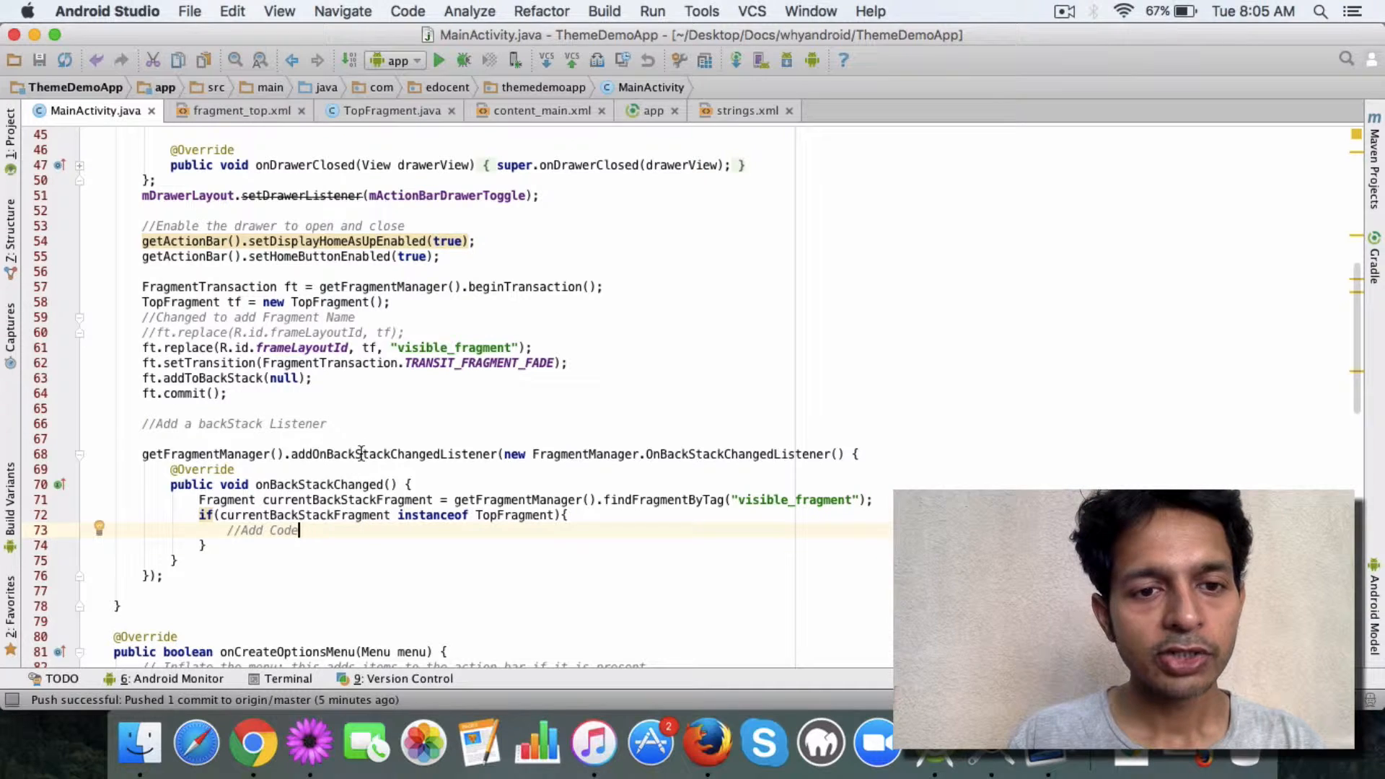
double_click(393, 454)
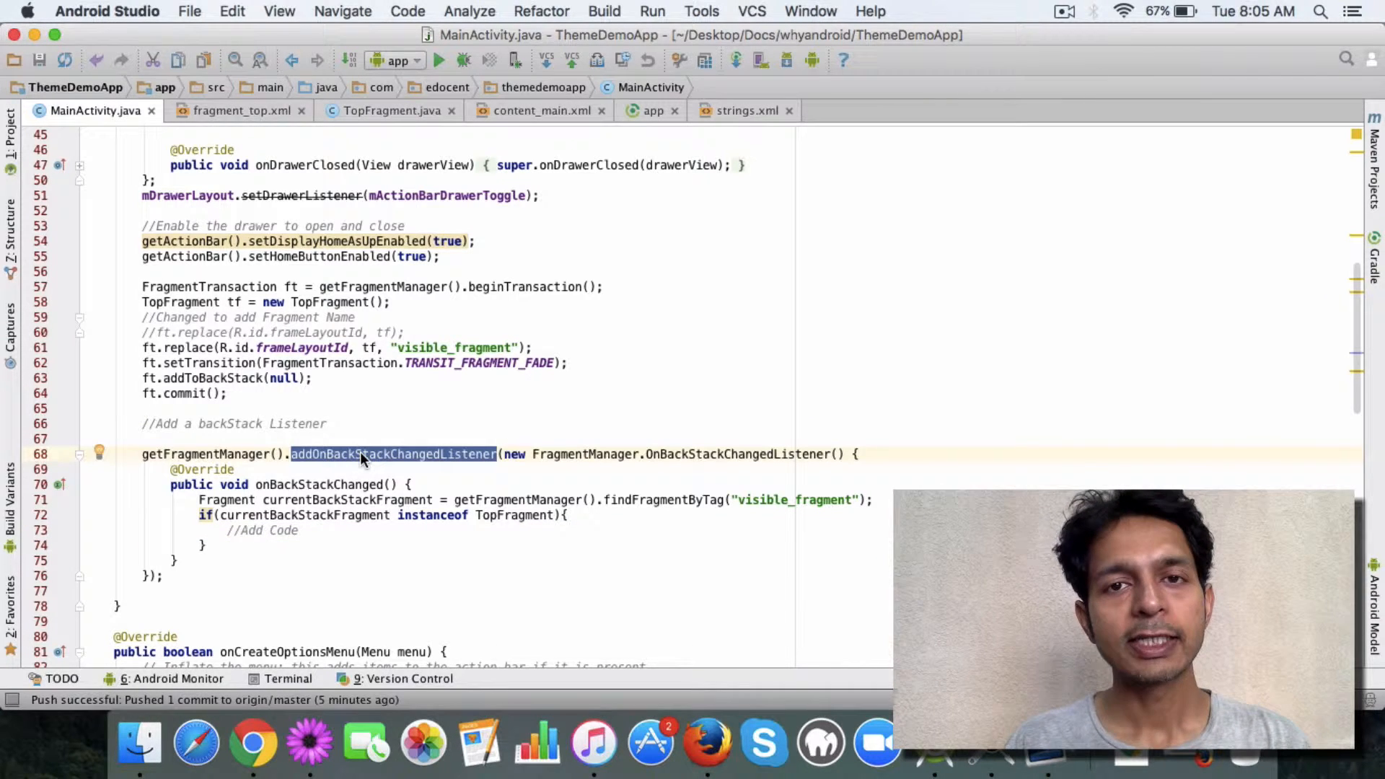